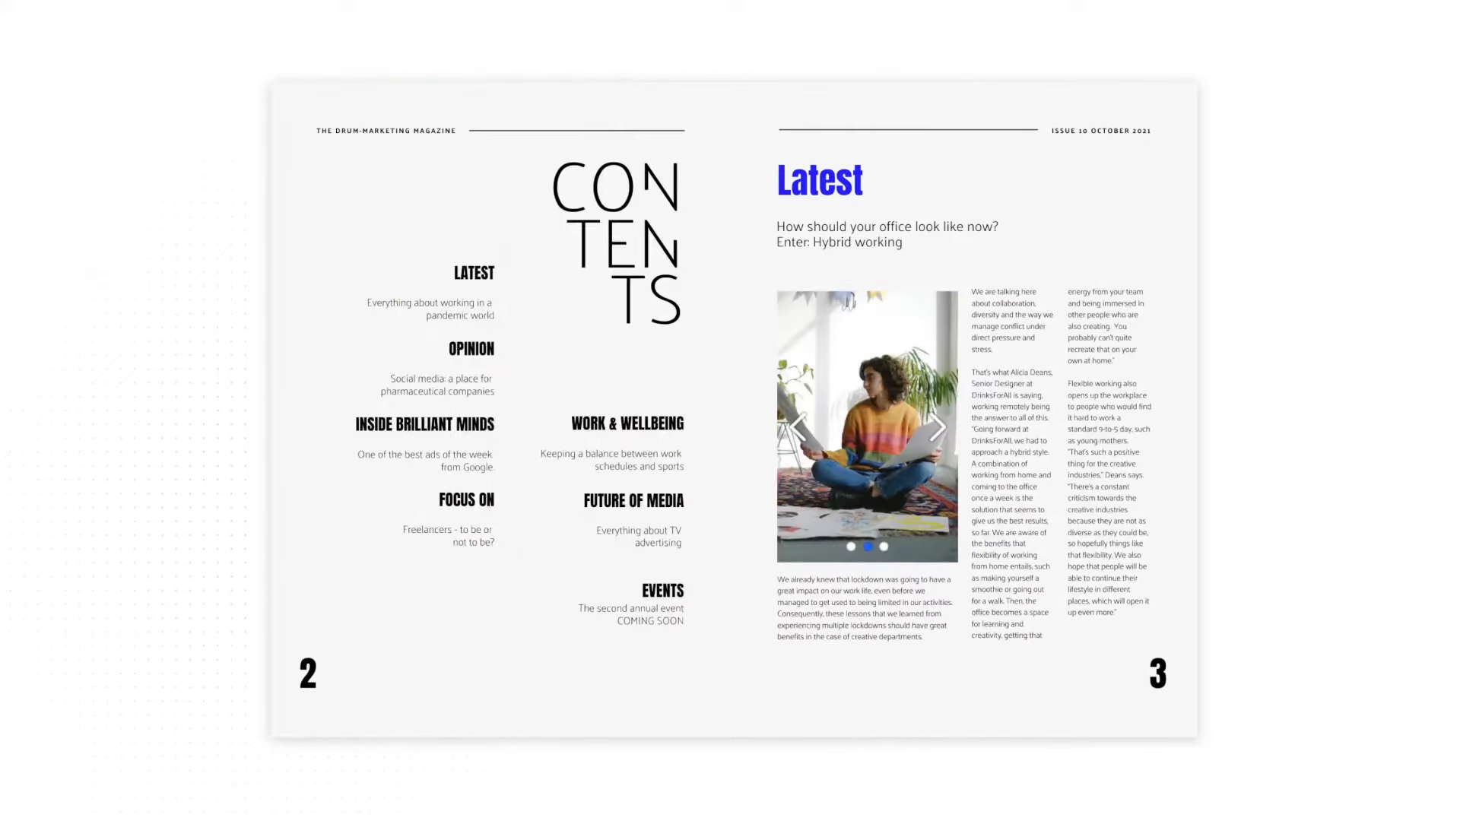
- Upload Product catalog.pdf as the new flipbook's source and continue to the editor
left_click(937, 427)
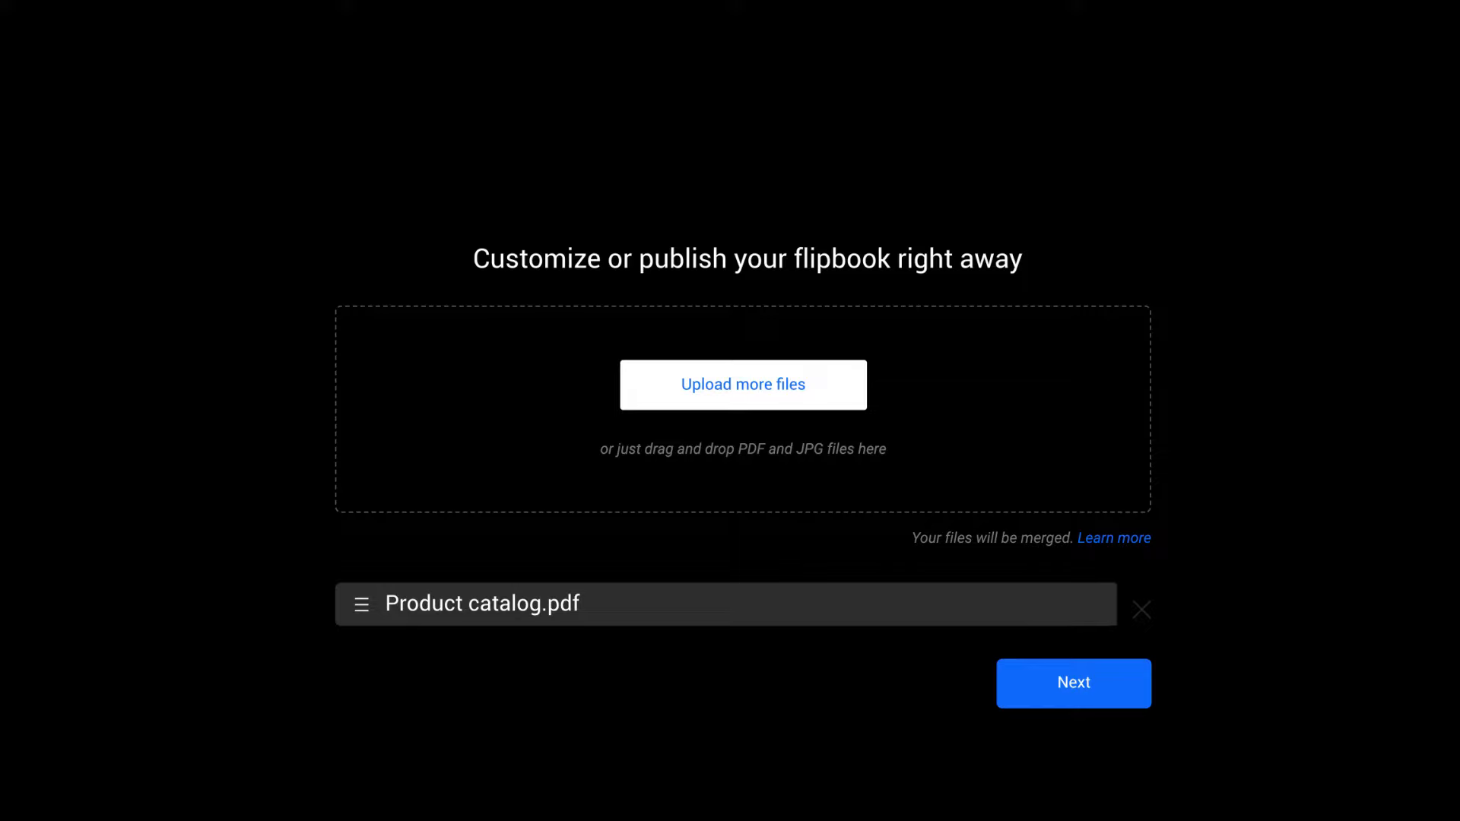
left_click(1073, 683)
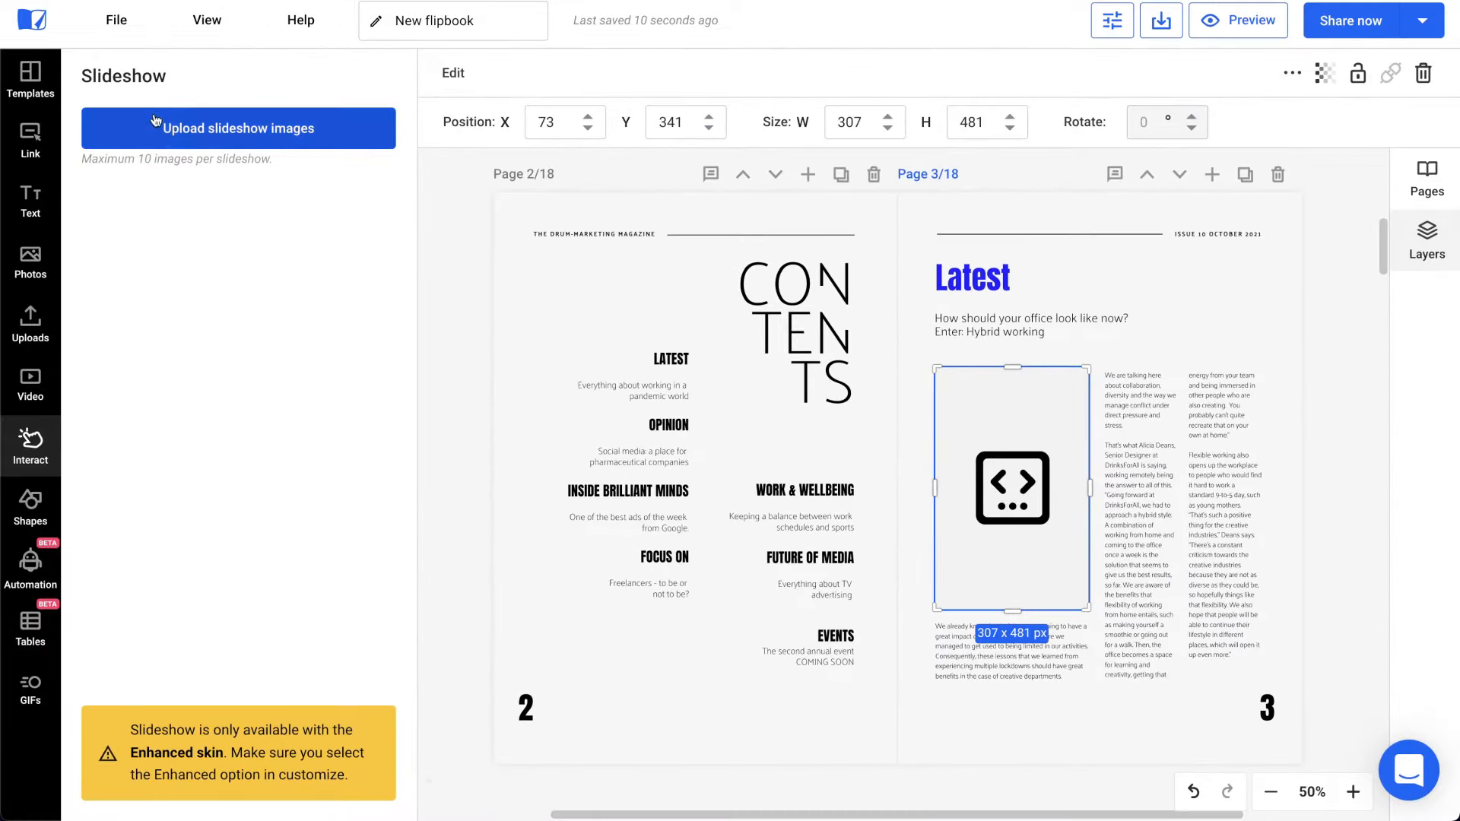
- Upload images for the page 3 slideshow and search videos for 'home office man'
left_click(238, 128)
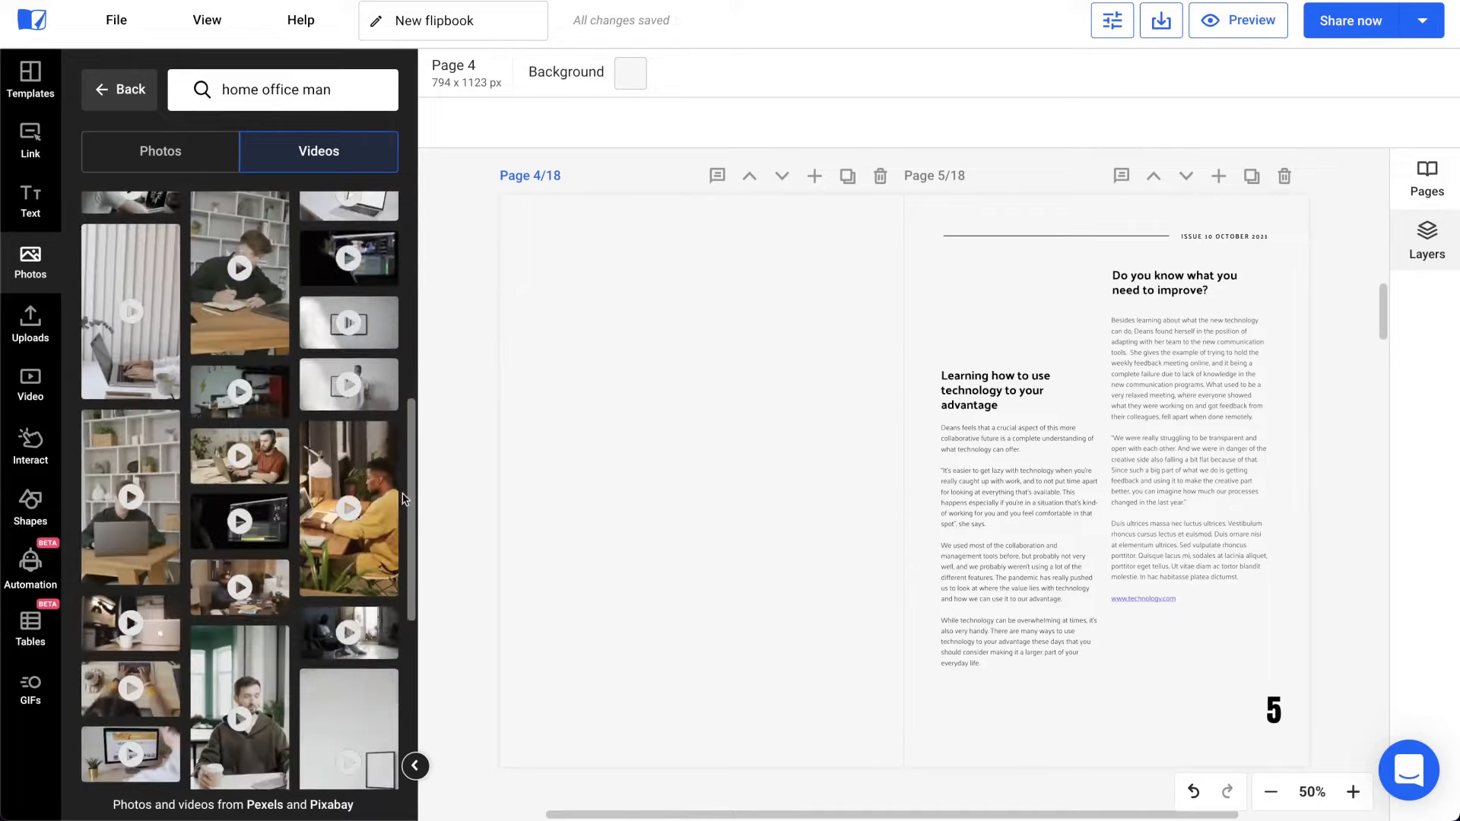
left_click(1237, 19)
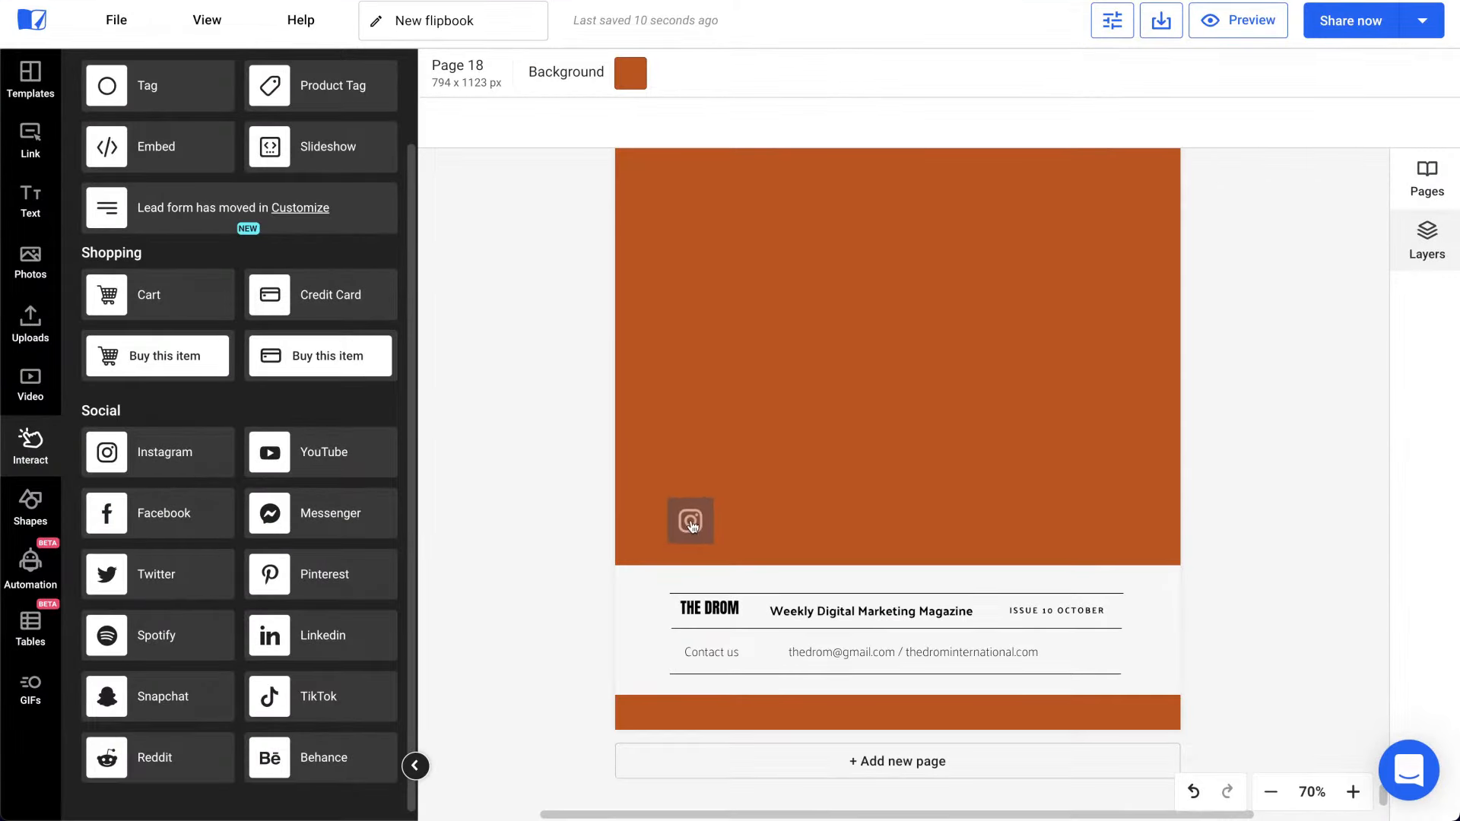
- Place an Instagram social button on the orange back page (page 18)
left_click(689, 519)
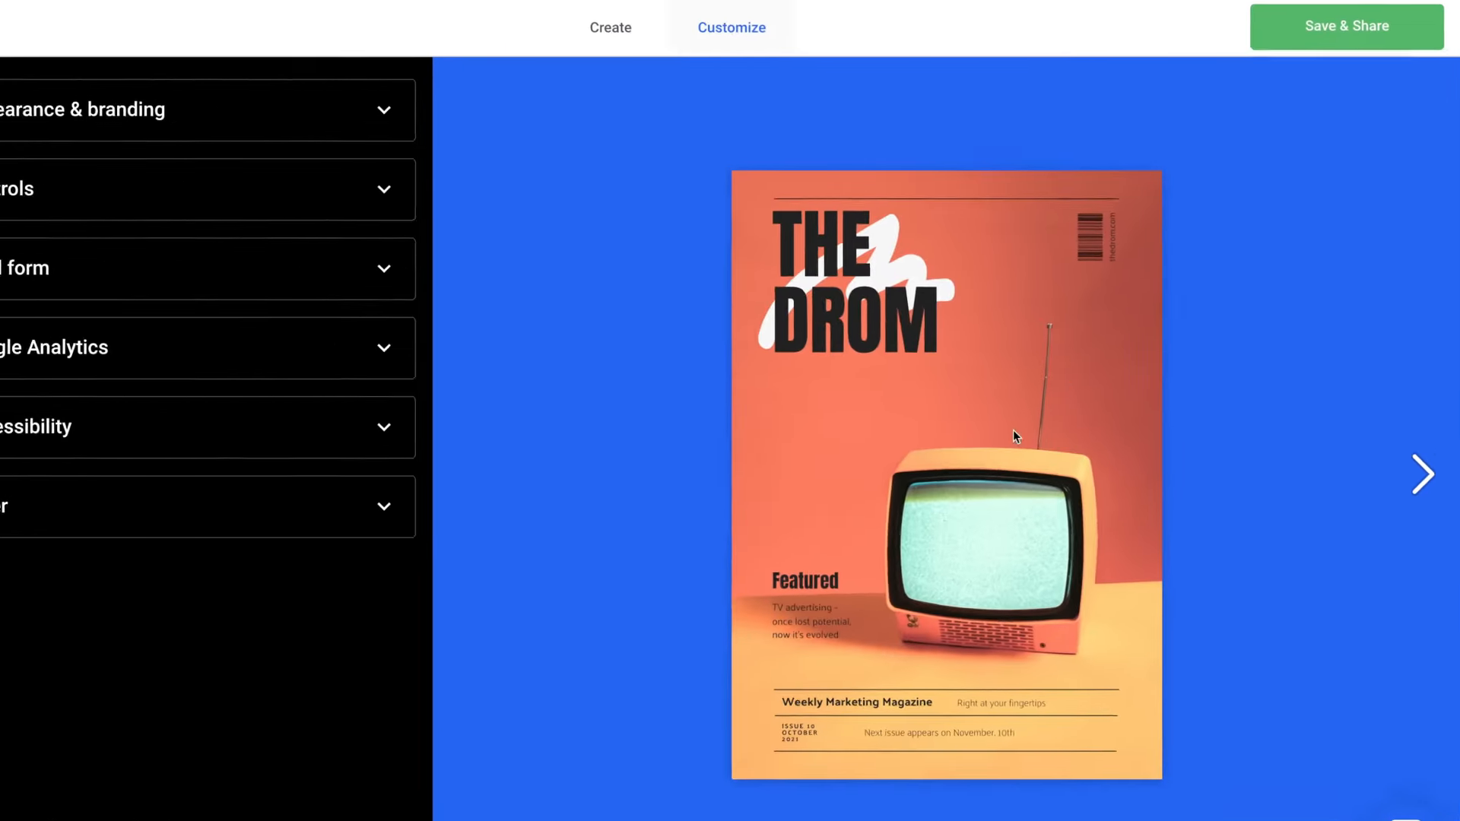
- Publish 'The drom' with Visibility set to Public via Save & Share
left_click(1345, 25)
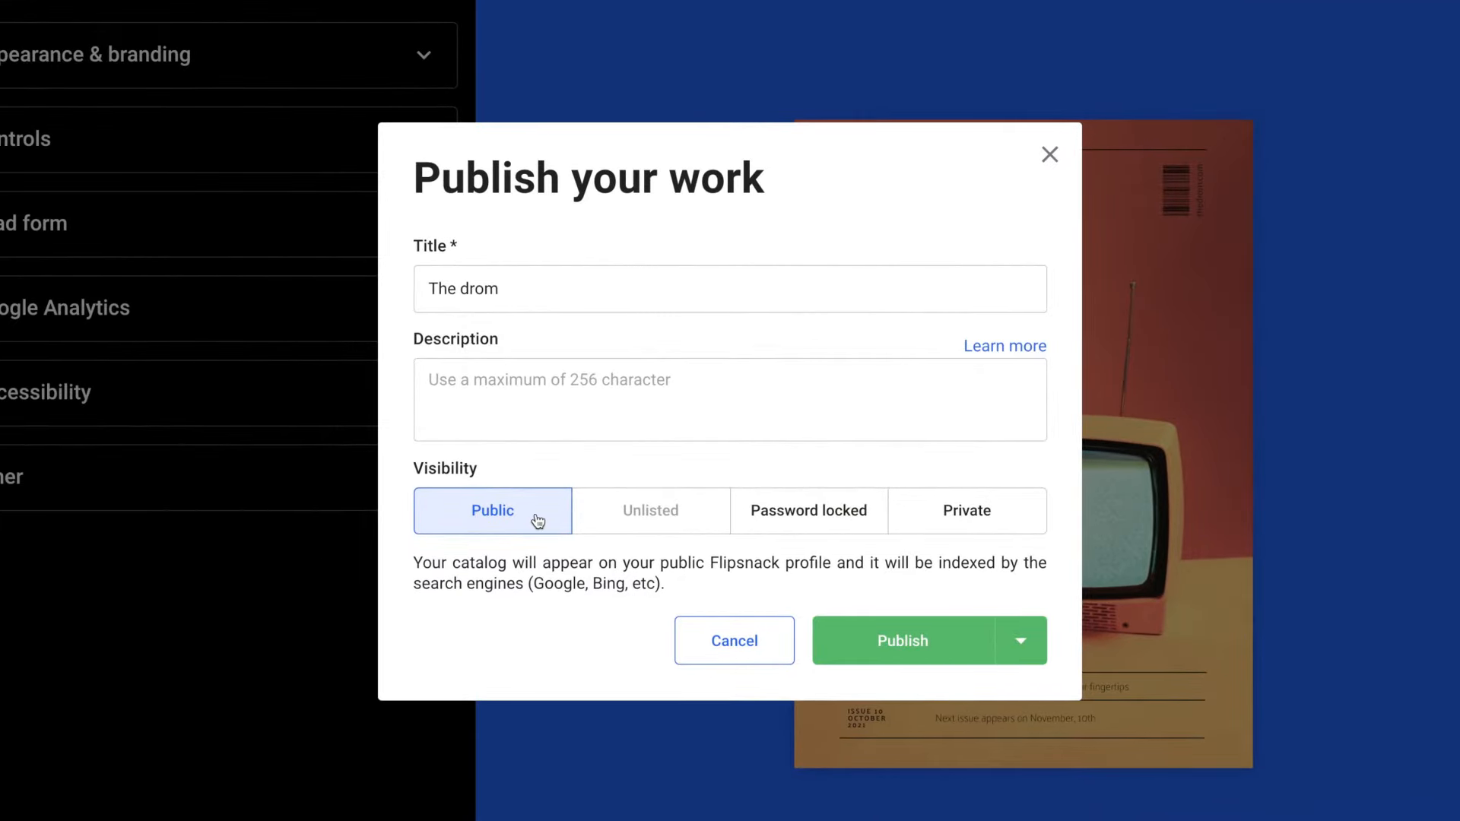
left_click(902, 641)
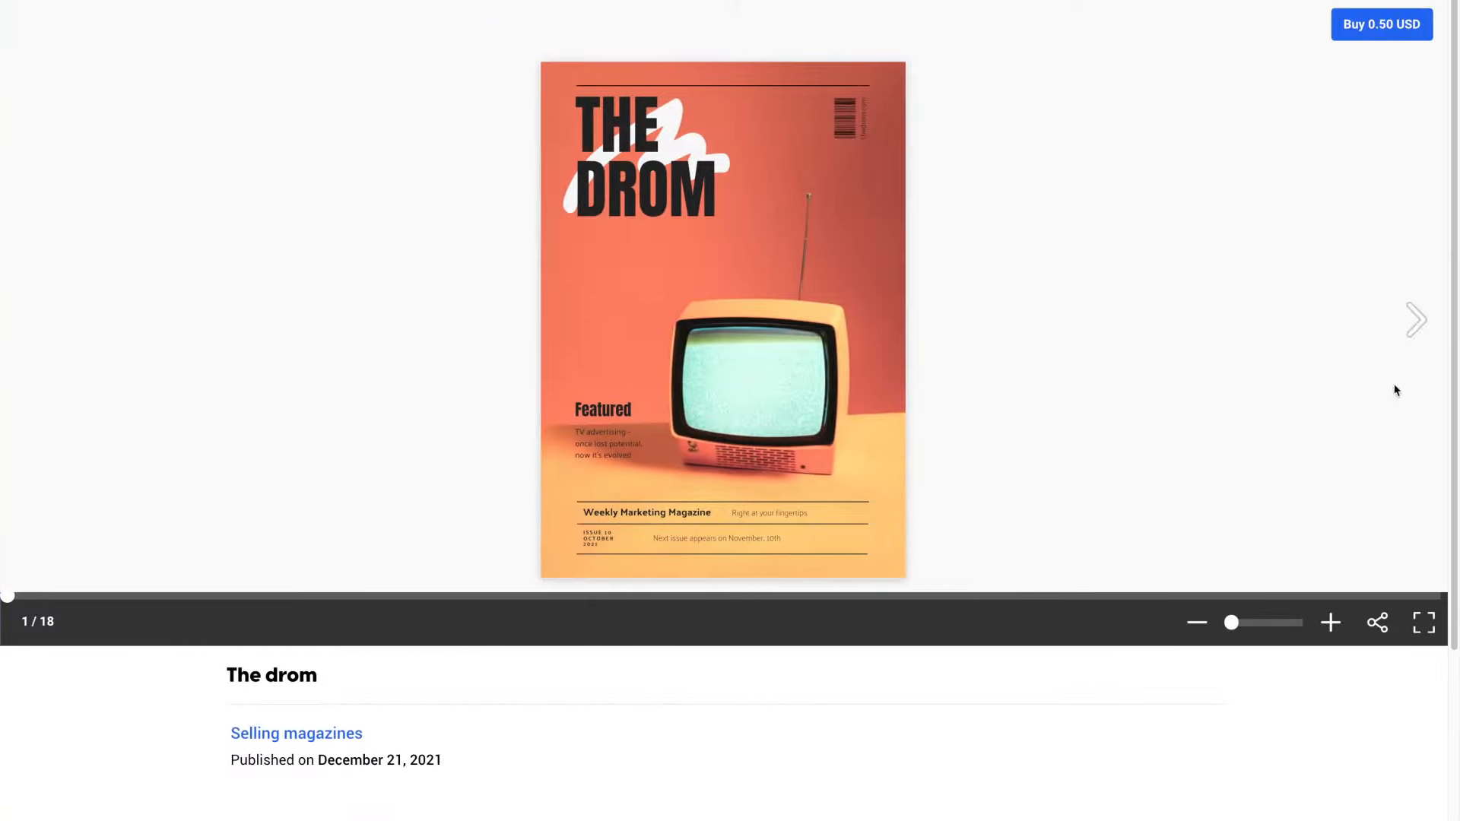
- Flip through the published 'The drom' flipbook page by page
left_click(1382, 24)
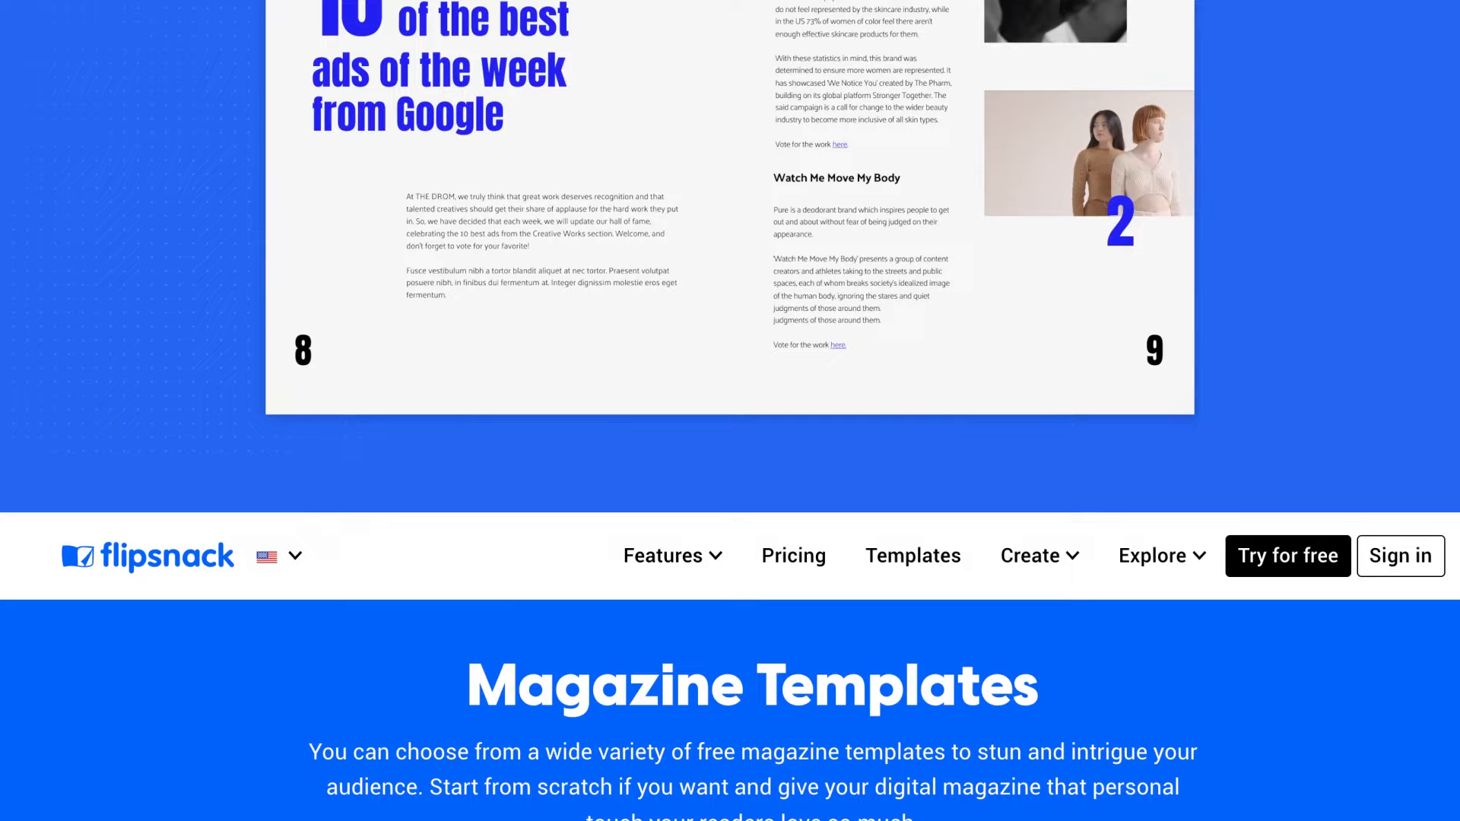
- Scroll through the magazine template gallery, past covers like Travel Europe and Elegant Wedding
scroll("down", 3)
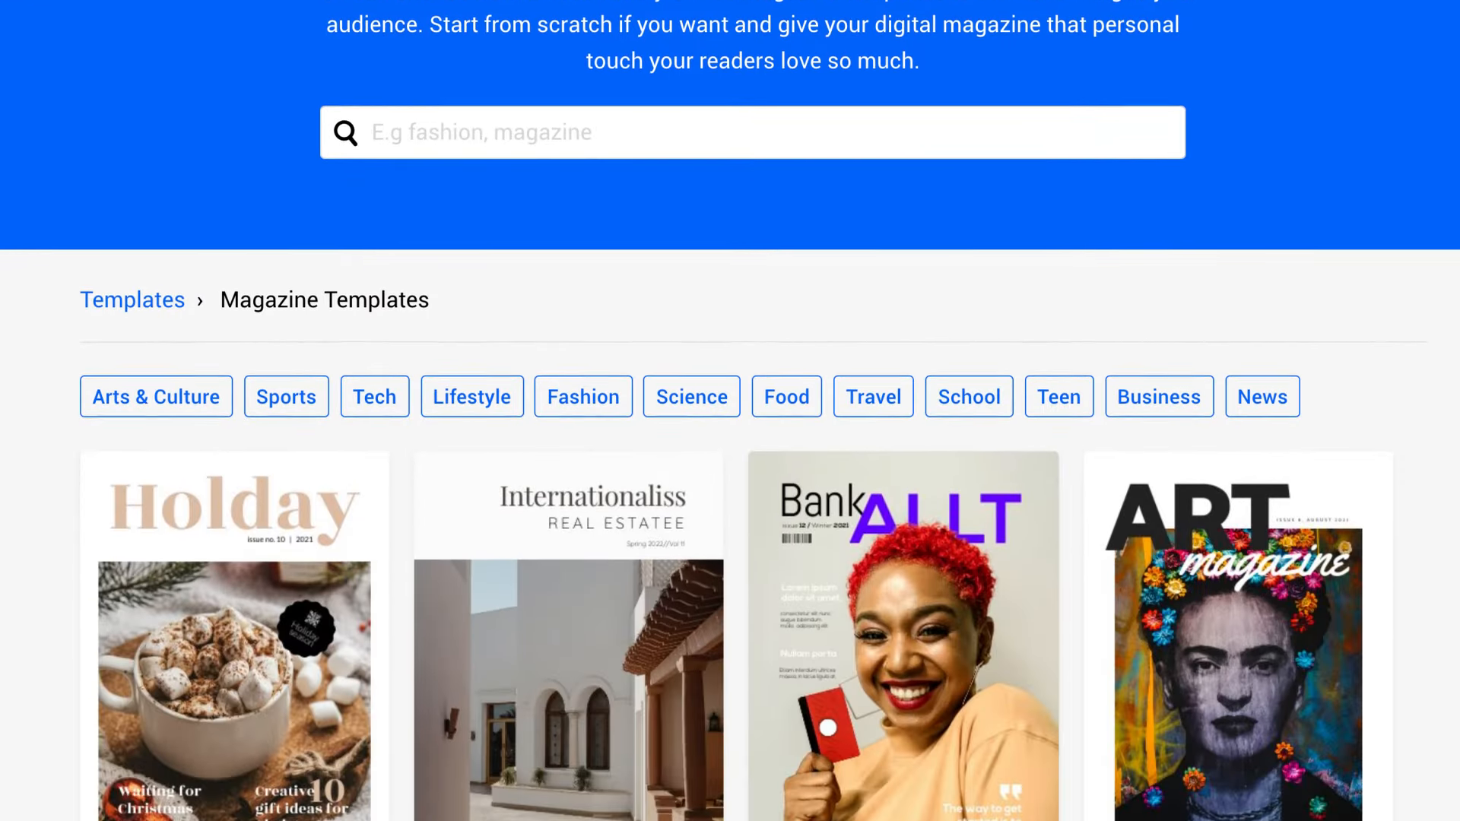
scroll("down", 3)
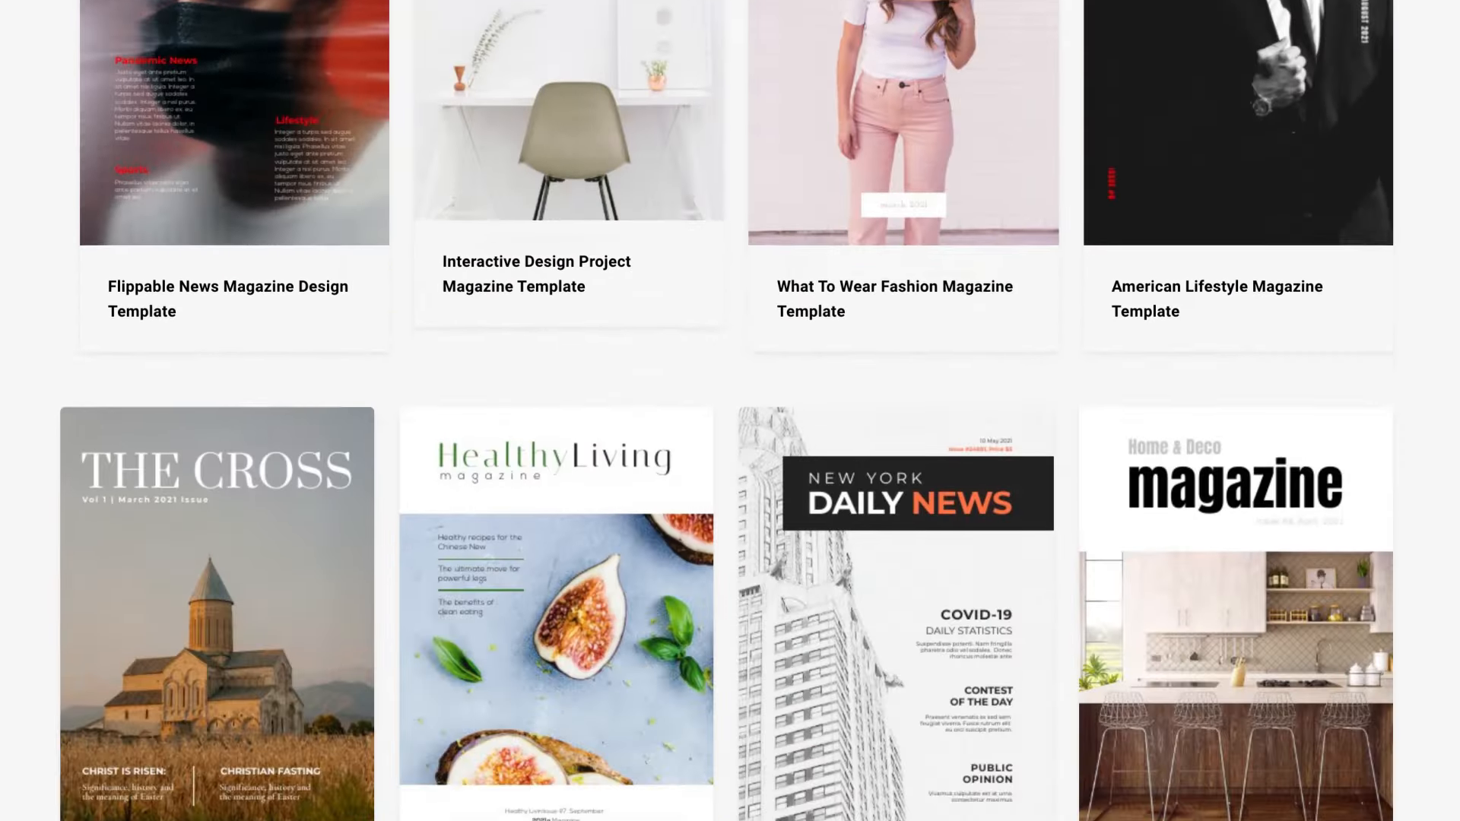
scroll("down", 3)
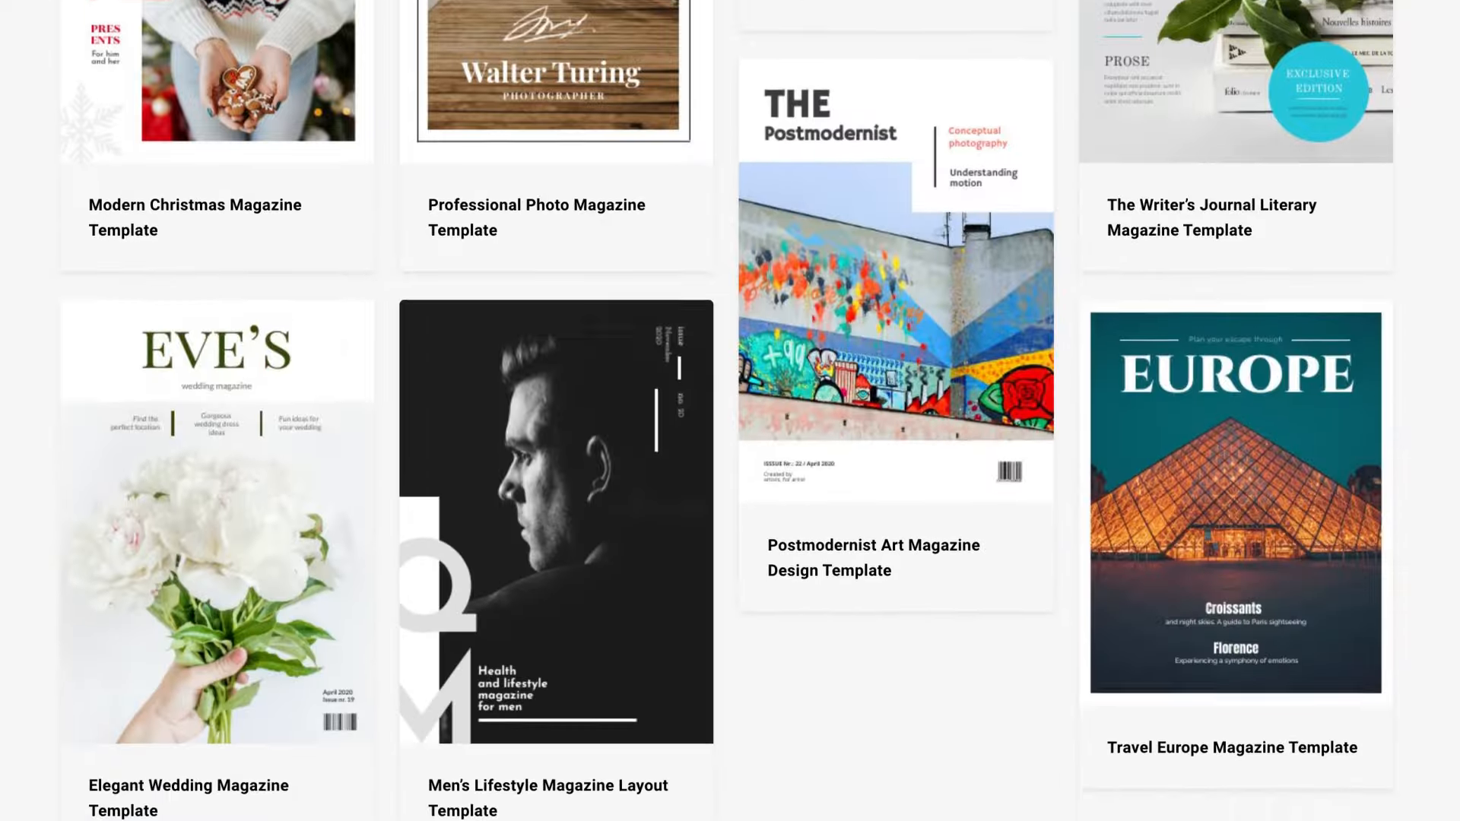